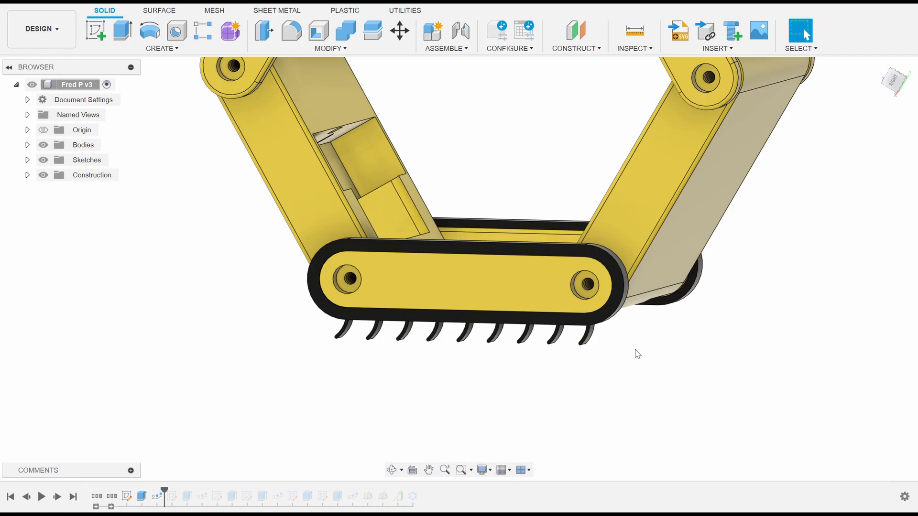
pyautogui.moveTo(586, 345)
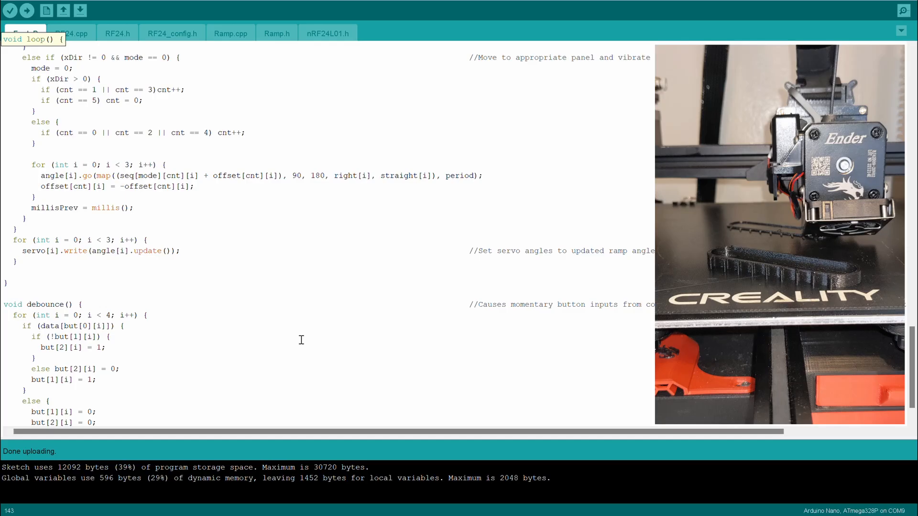
# Step: Select the xDir block in loop() that turns Fred_P by vibrating its panels
pyautogui.moveTo(35, 80); pyautogui.dragTo(35, 218)
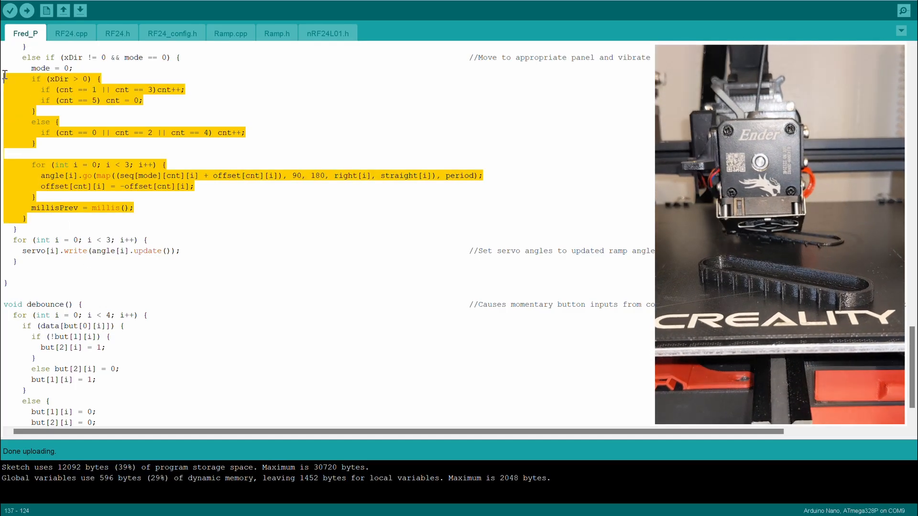